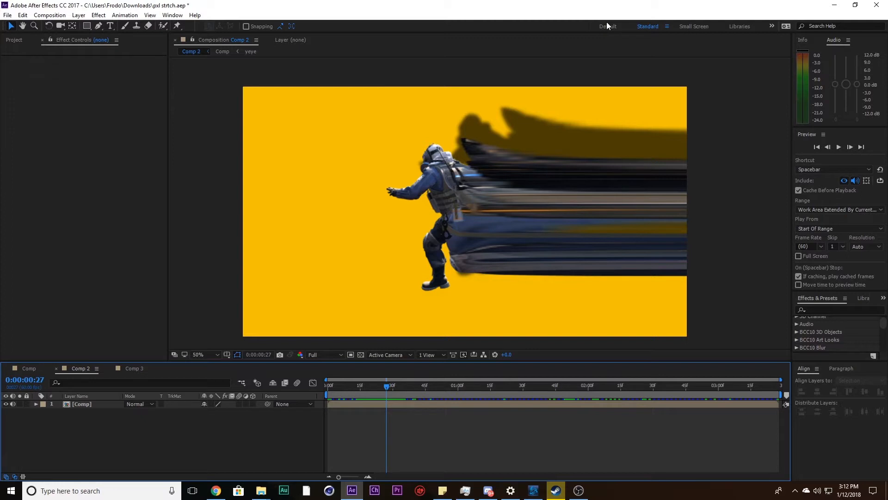
pyautogui.moveTo(599, 32)
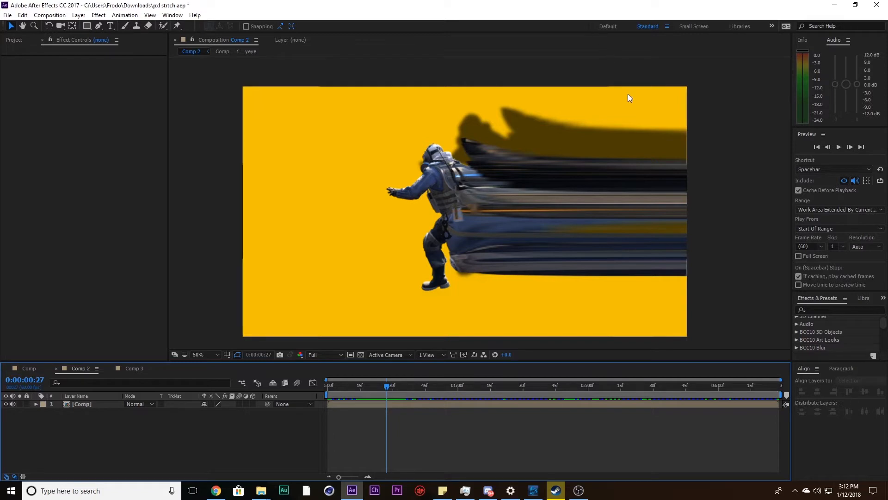
pyautogui.moveTo(445, 166)
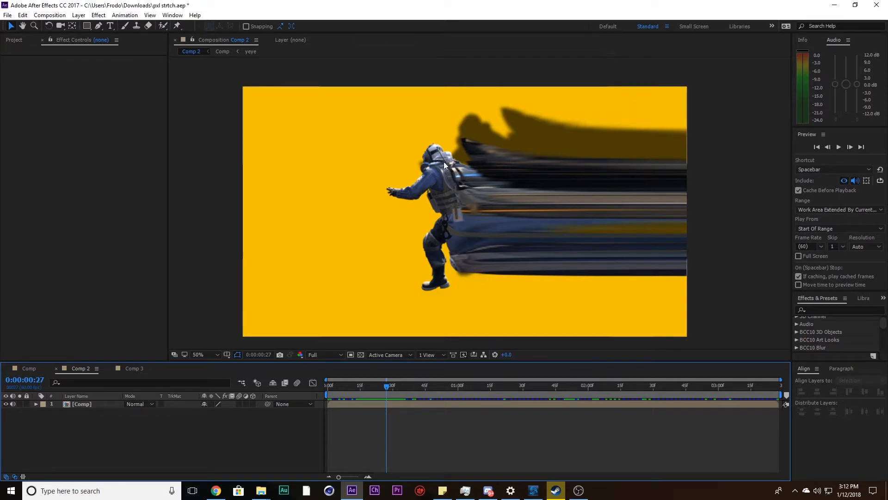
pyautogui.moveTo(464, 153)
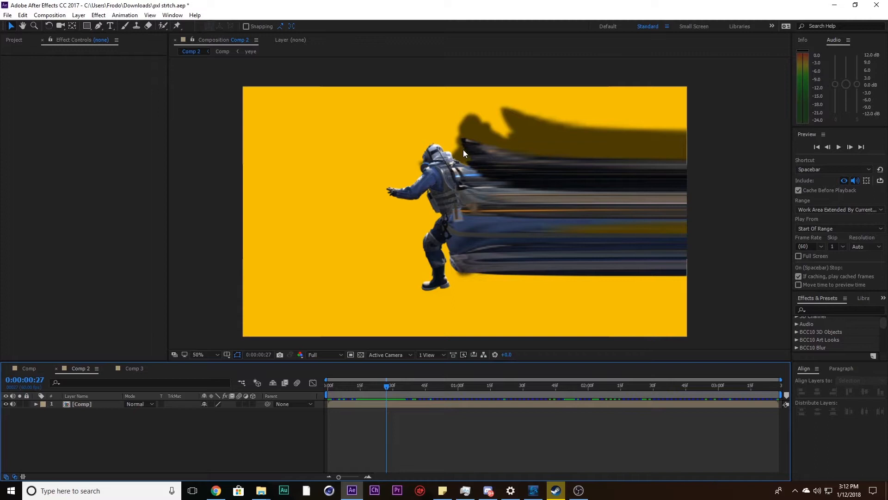
pyautogui.moveTo(469, 155)
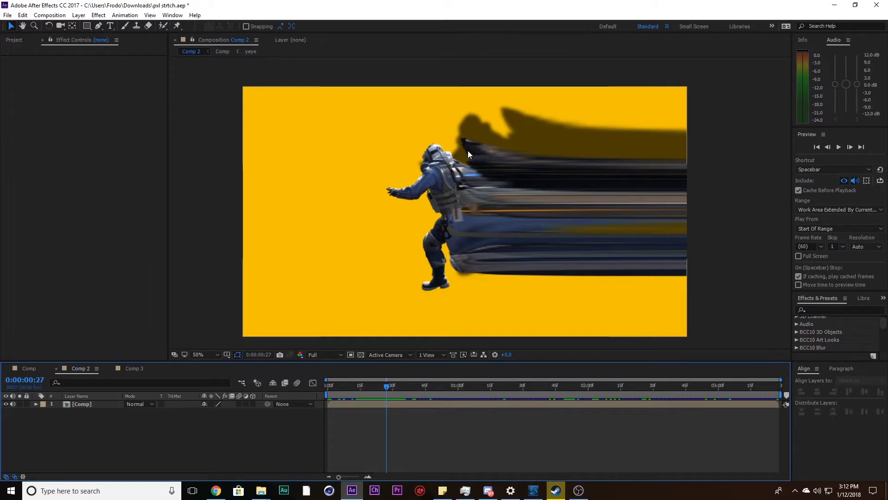
pyautogui.moveTo(474, 157)
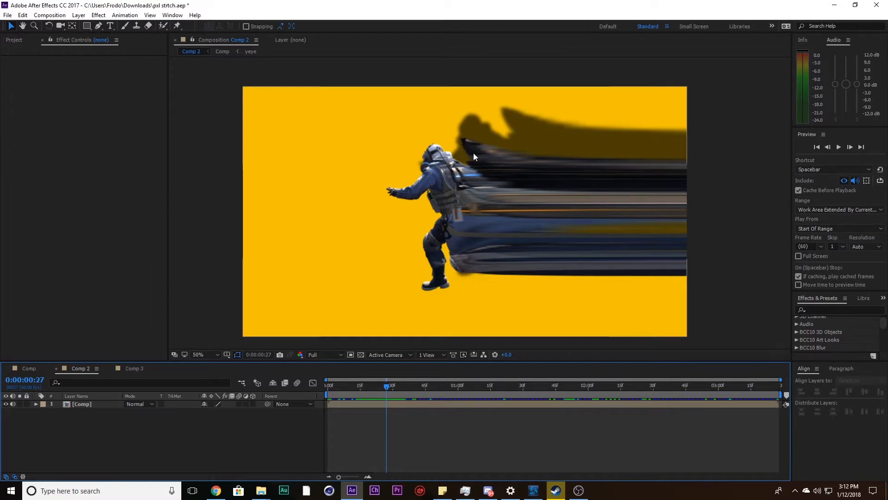
pyautogui.moveTo(580, 181)
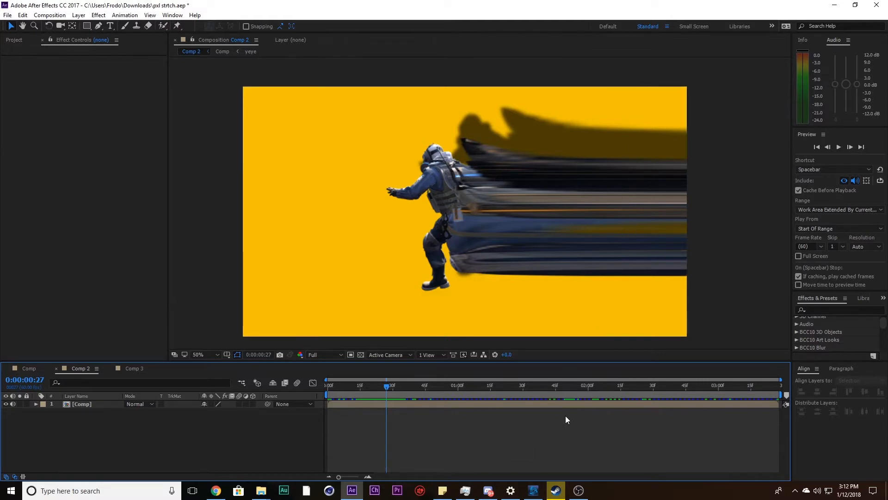
# Move Comp 2's time indicator to about 0:00:02:03 showing the stretched tongue.
pyautogui.click(594, 385)
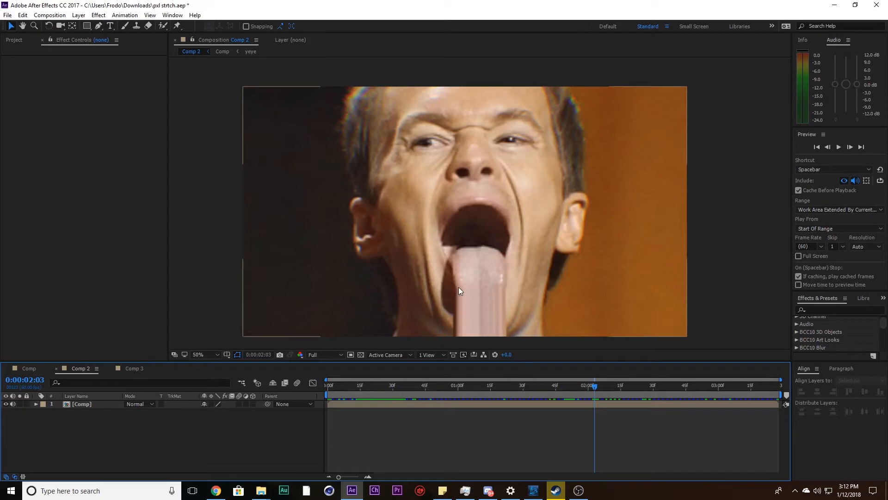
pyautogui.moveTo(497, 293)
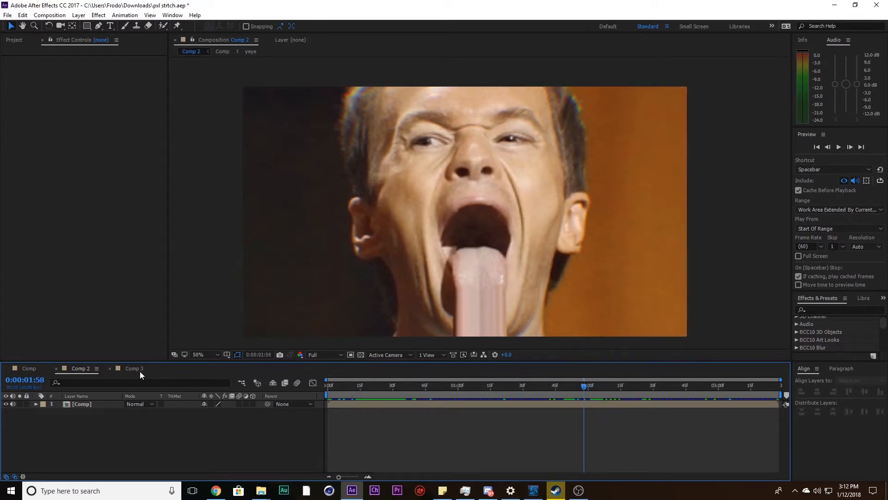
# In Comp 3, key the green-screen soldier TGA footage with Keylight, sampling the green backdrop.
pyautogui.click(134, 368)
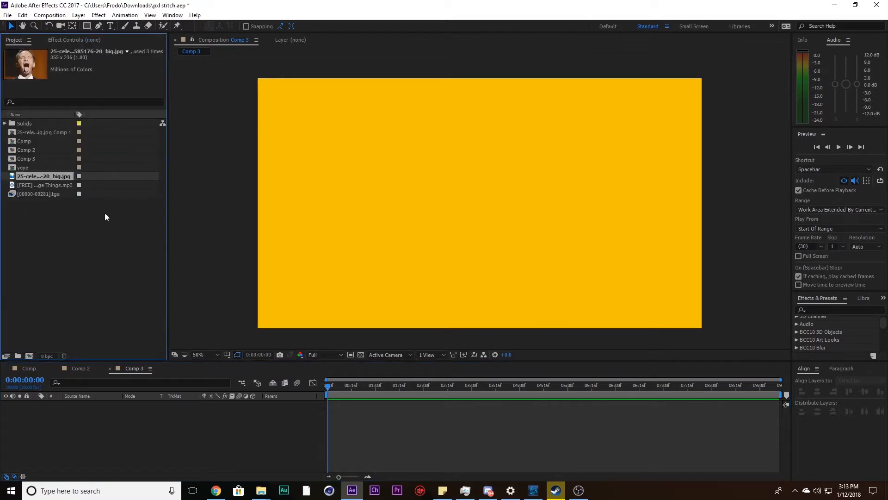
pyautogui.click(42, 193)
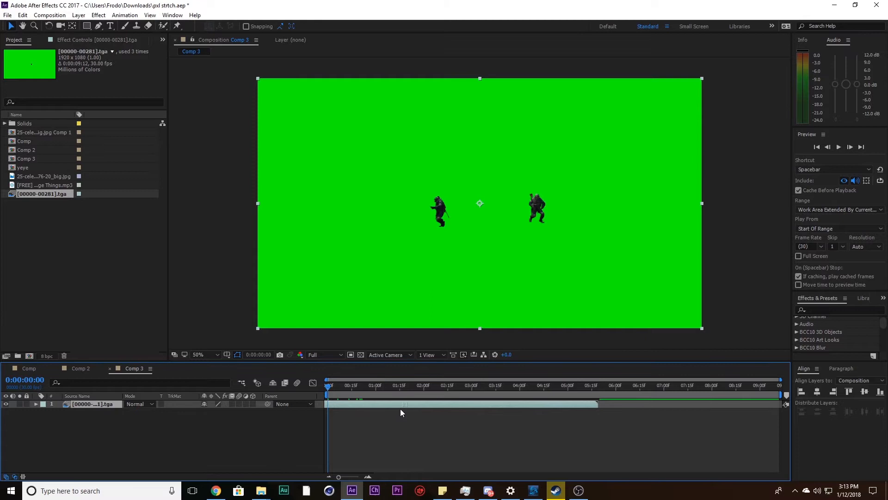
pyautogui.click(838, 309)
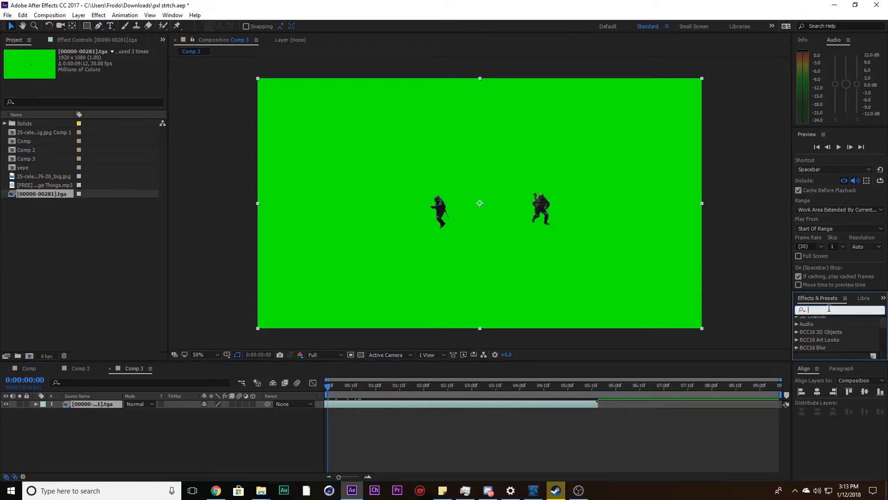
pyautogui.write('keylight')
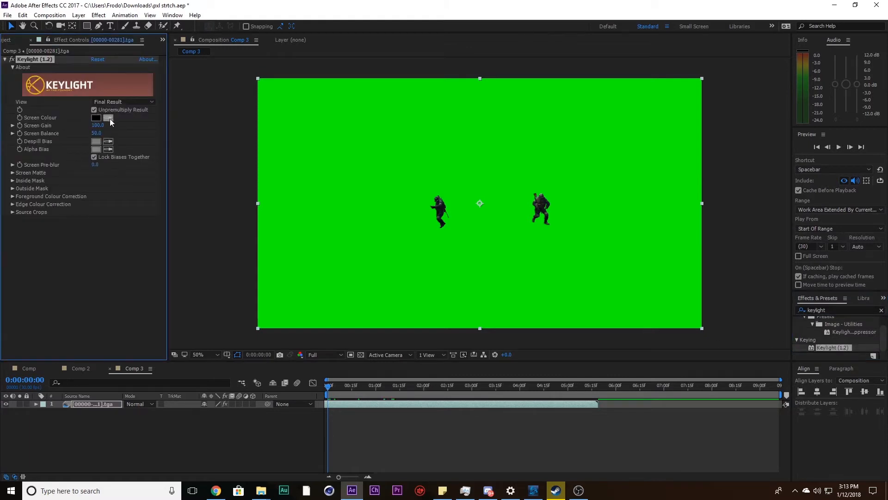
pyautogui.click(95, 117)
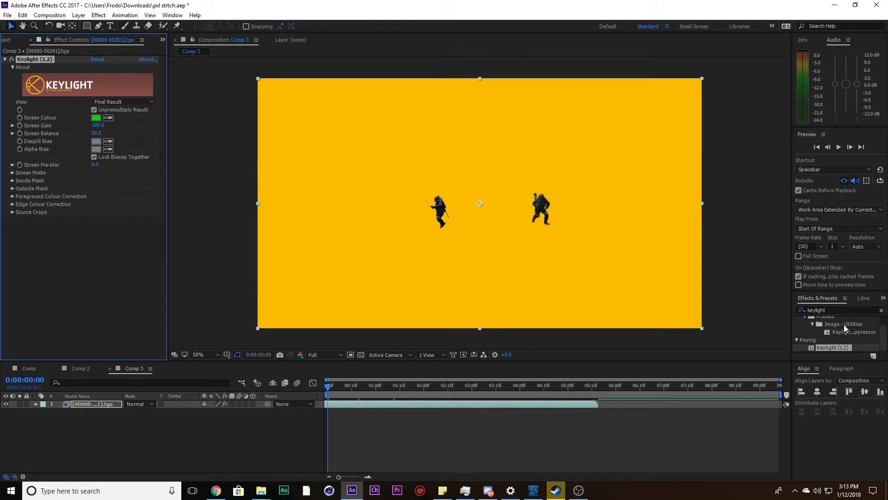
pyautogui.click(838, 309)
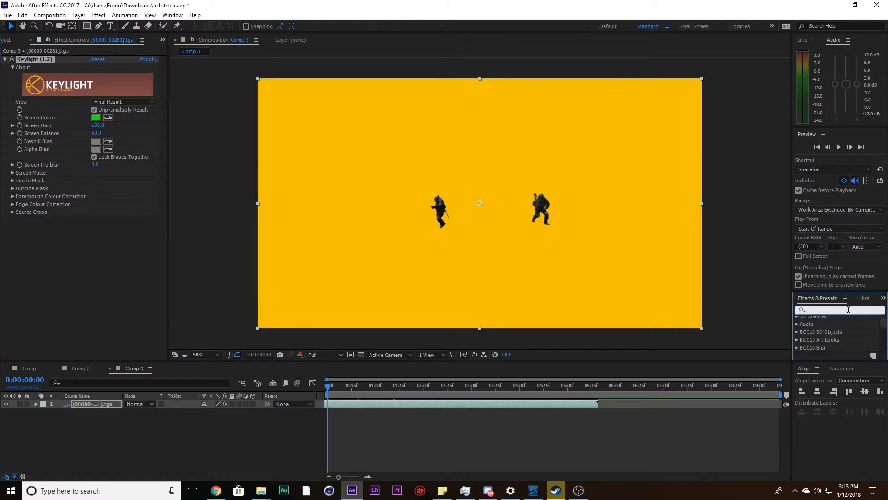
pyautogui.click(837, 309)
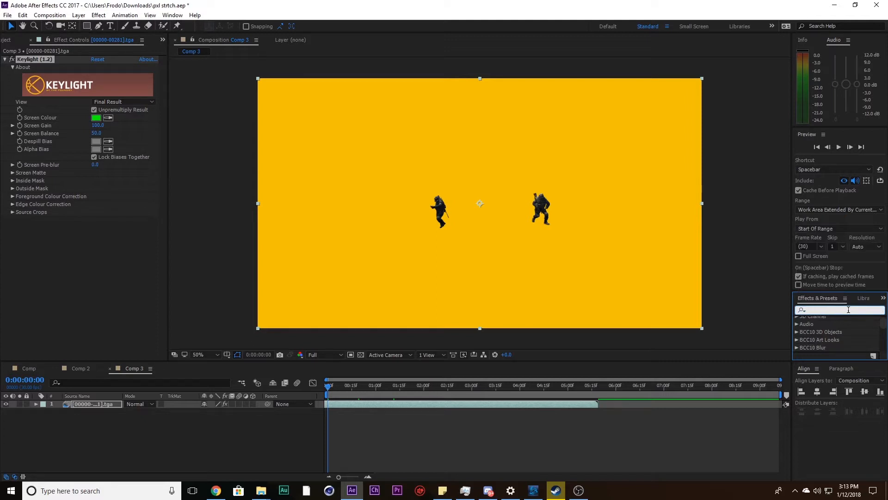
# Apply CC Scale Wipe to the keyed soldier at 1:07 with its centre placed on him.
pyautogui.write('cc scale wipe')
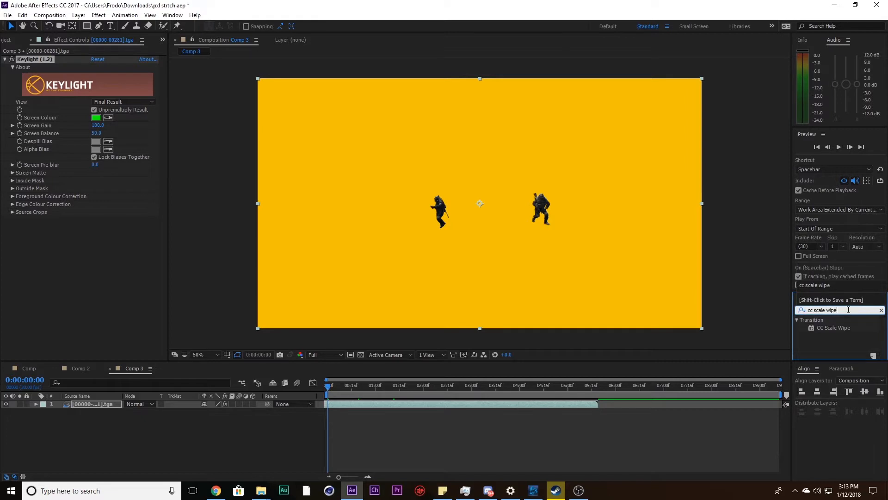
pyautogui.doubleClick(833, 328)
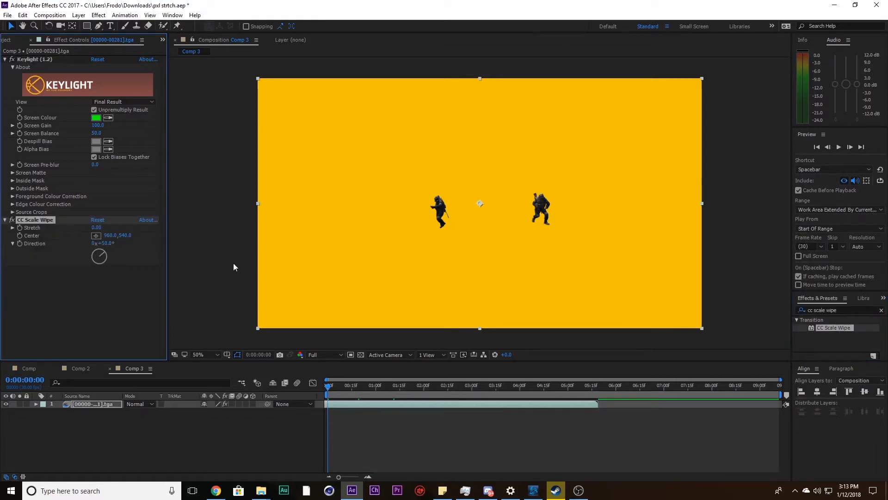
pyautogui.click(393, 385)
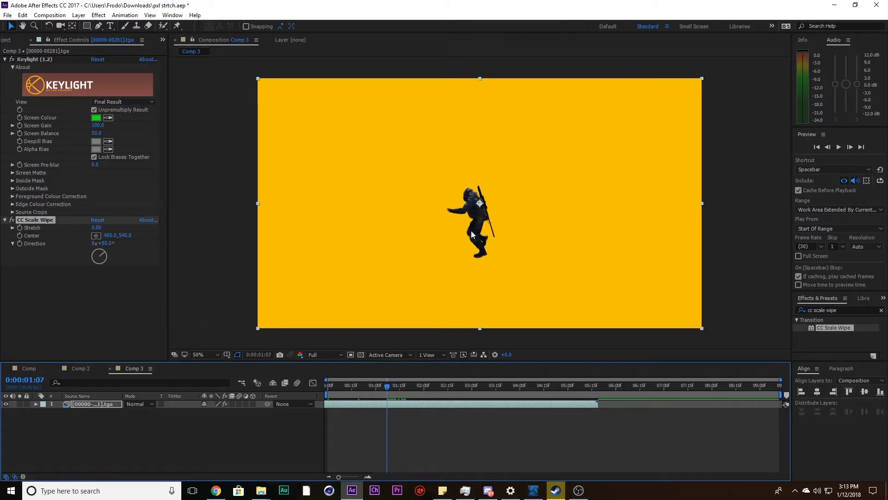
pyautogui.click(96, 235)
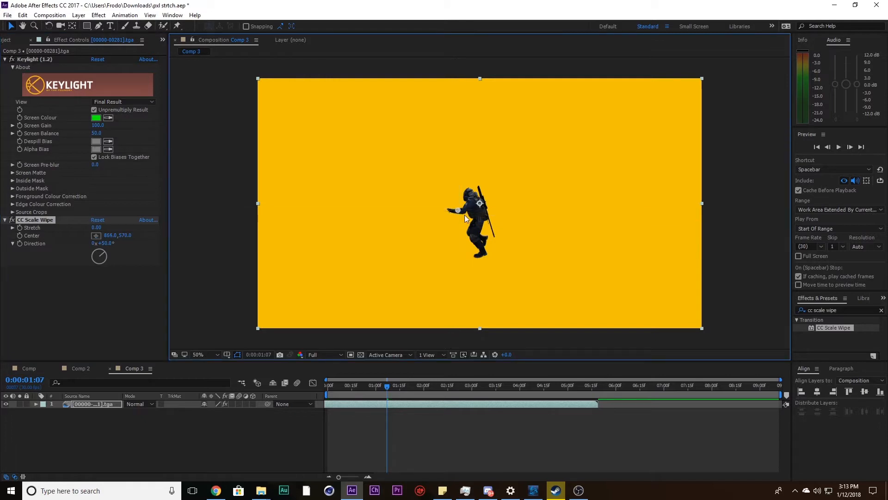
pyautogui.moveTo(258, 221)
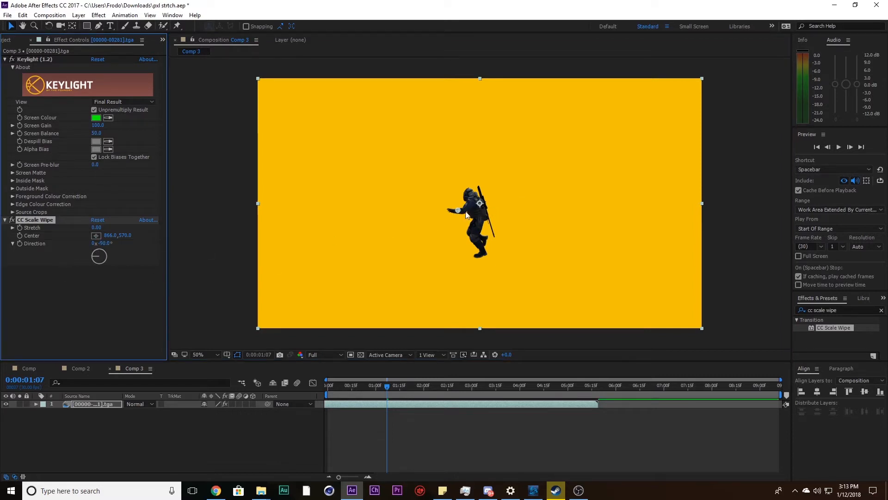
pyautogui.moveTo(237, 211)
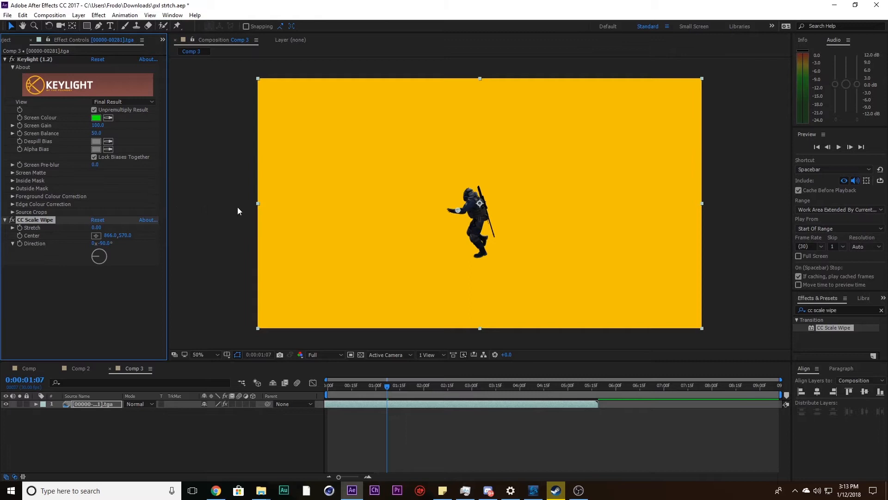
# Set CC Scale Wipe Stretch to -27.46 and move to the end of the soldier footage.
pyautogui.moveTo(98, 228); pyautogui.dragTo(113, 228)
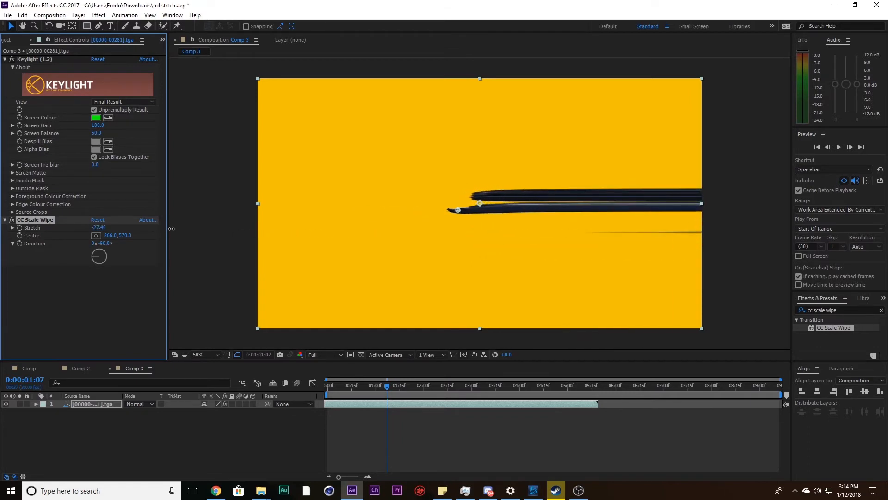
pyautogui.moveTo(99, 228); pyautogui.dragTo(116, 234)
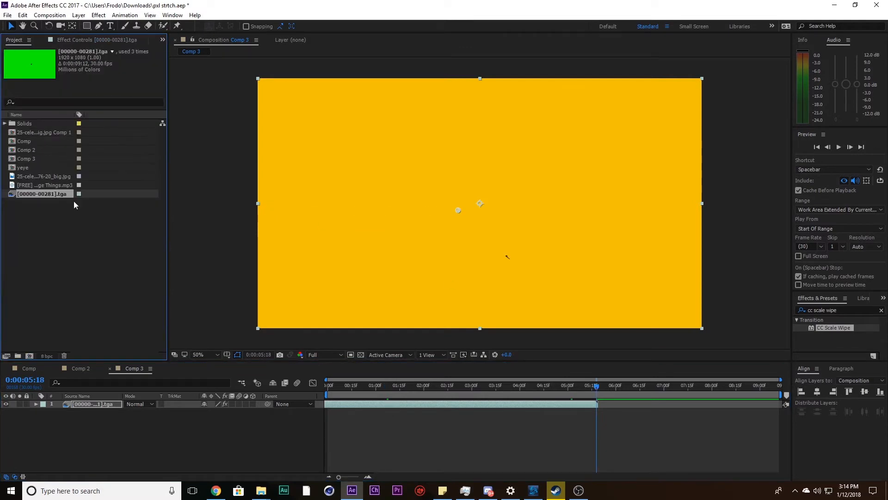
pyautogui.click(43, 176)
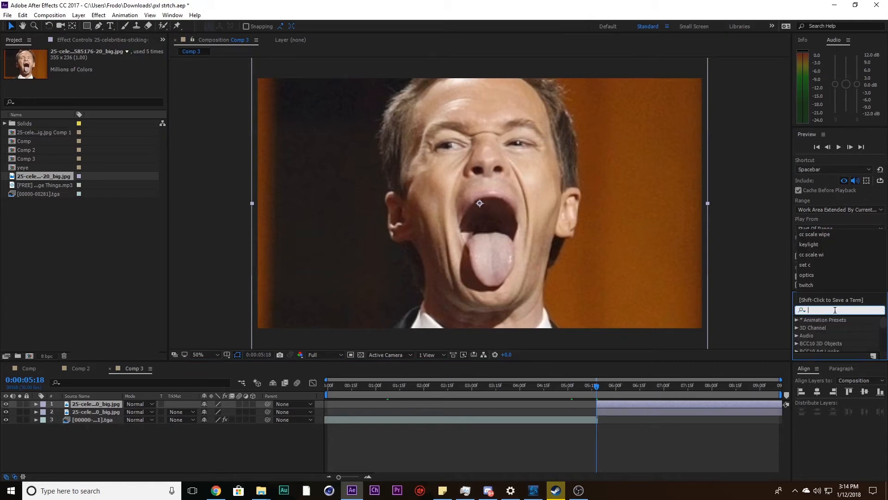
# Search Effects & Presets for Keylight to apply to the tongue photo layer.
pyautogui.write('keylight')
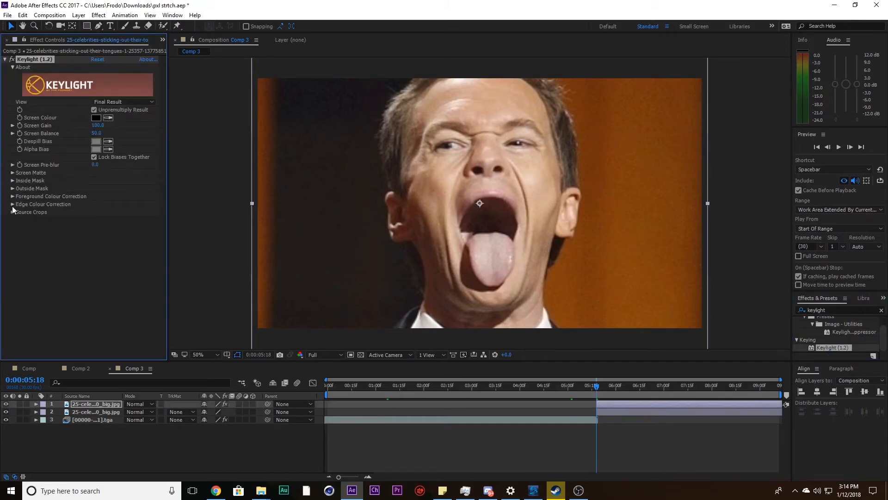
pyautogui.click(12, 211)
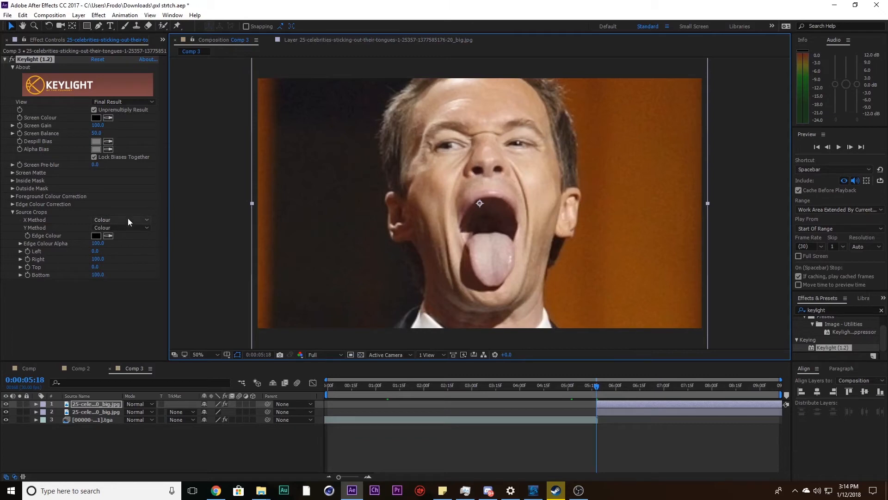
pyautogui.click(12, 211)
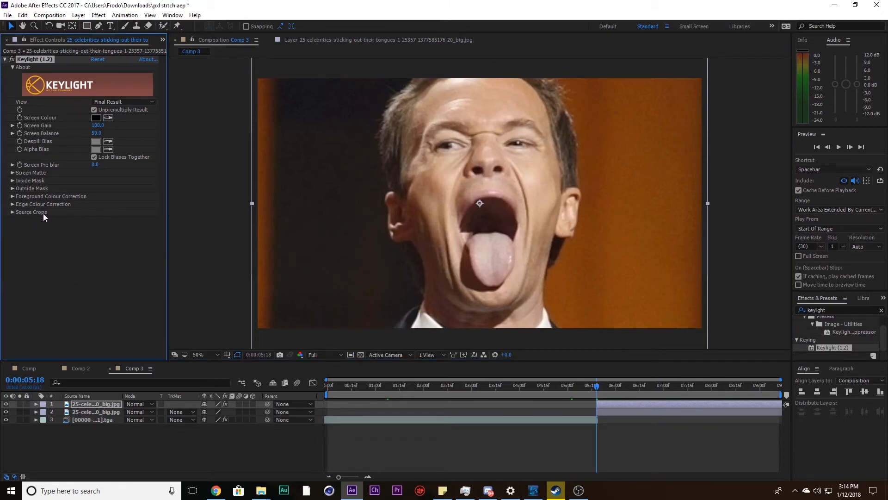
# Reveal Keylight's Source Crops settings on the top tongue photo layer.
pyautogui.click(31, 211)
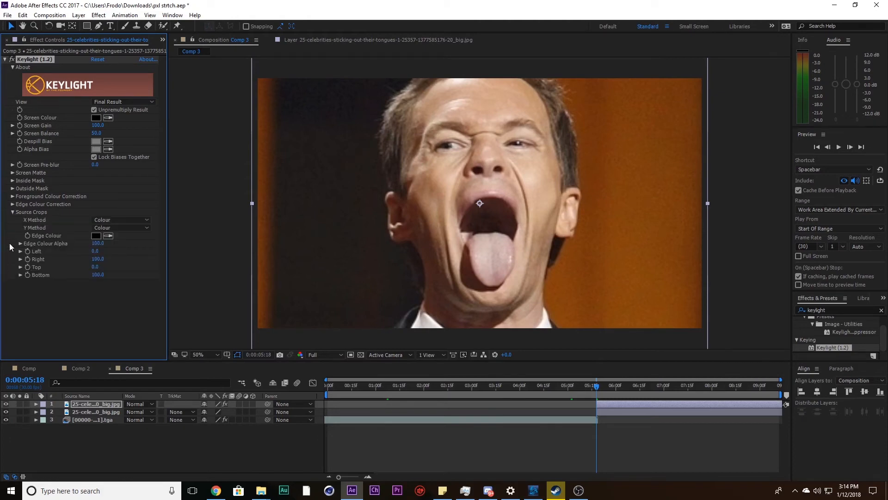
pyautogui.moveTo(112, 244)
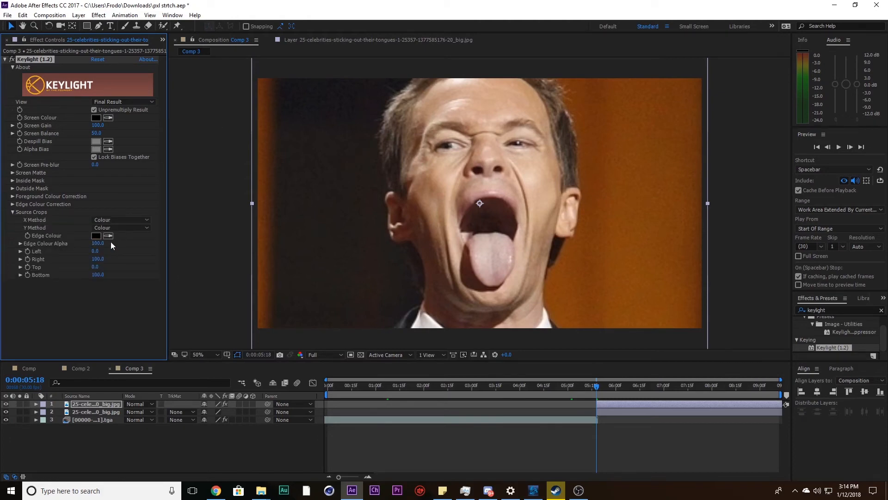
pyautogui.moveTo(251, 161)
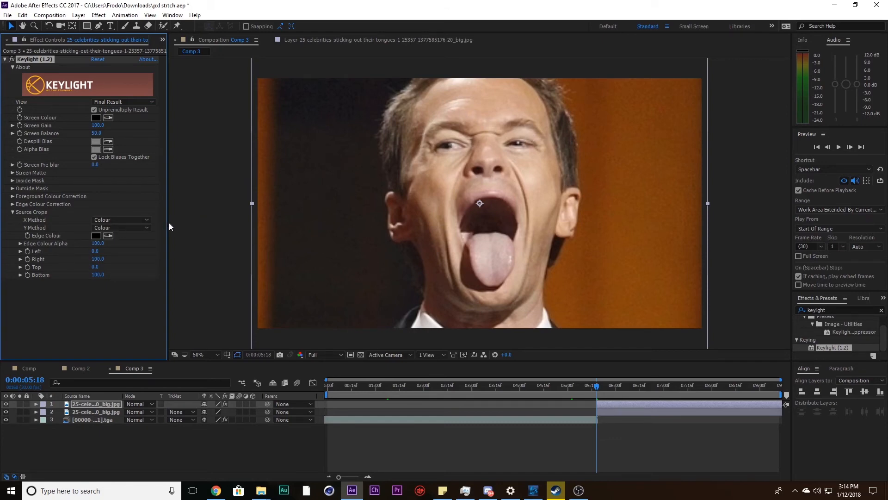
pyautogui.moveTo(134, 251)
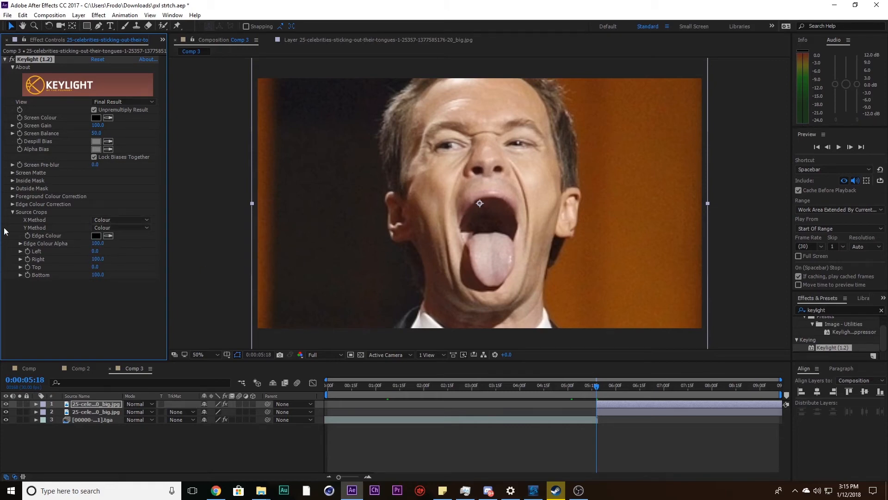
pyautogui.moveTo(89, 252)
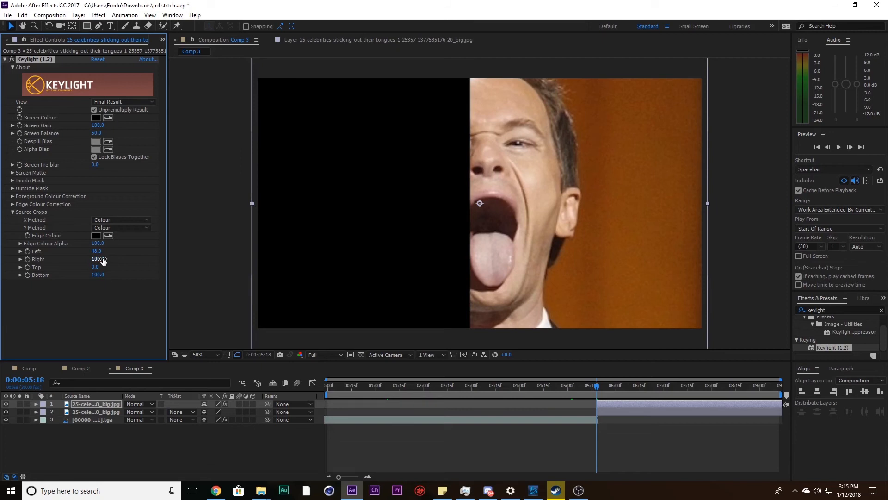
# Set Source Crops Right to 57.0 and Bottom to 71.0 for a thin mouth strip.
pyautogui.moveTo(97, 259); pyautogui.dragTo(95, 259)
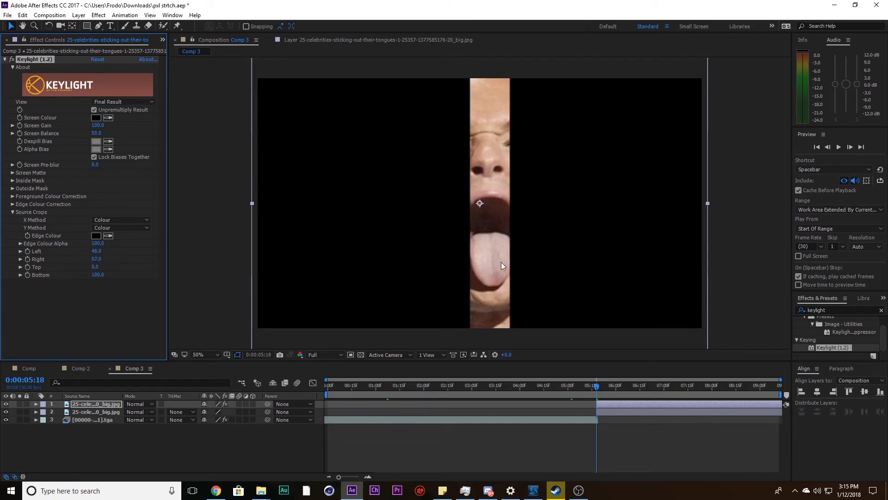
pyautogui.moveTo(486, 261)
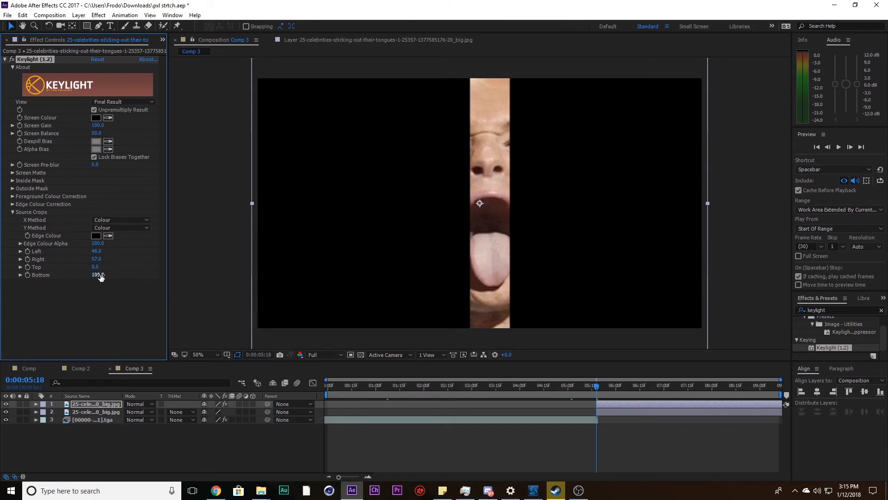
pyautogui.moveTo(97, 275); pyautogui.dragTo(88, 275)
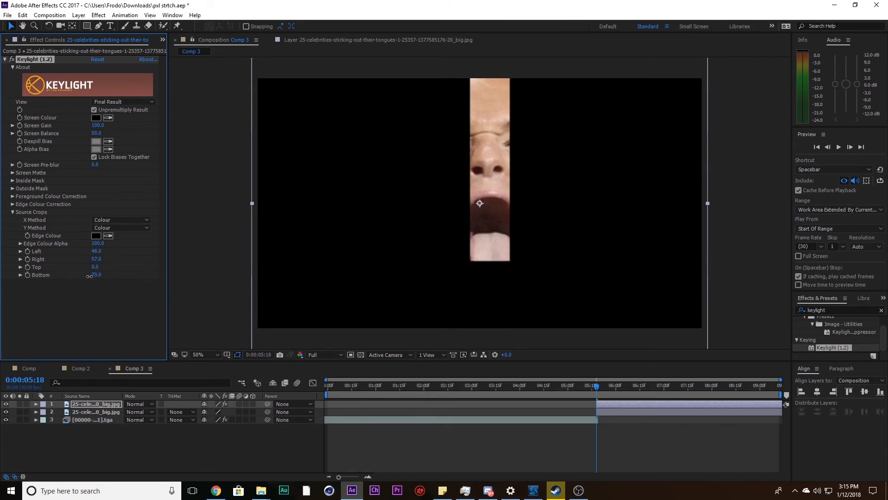
pyautogui.moveTo(99, 275); pyautogui.dragTo(94, 279)
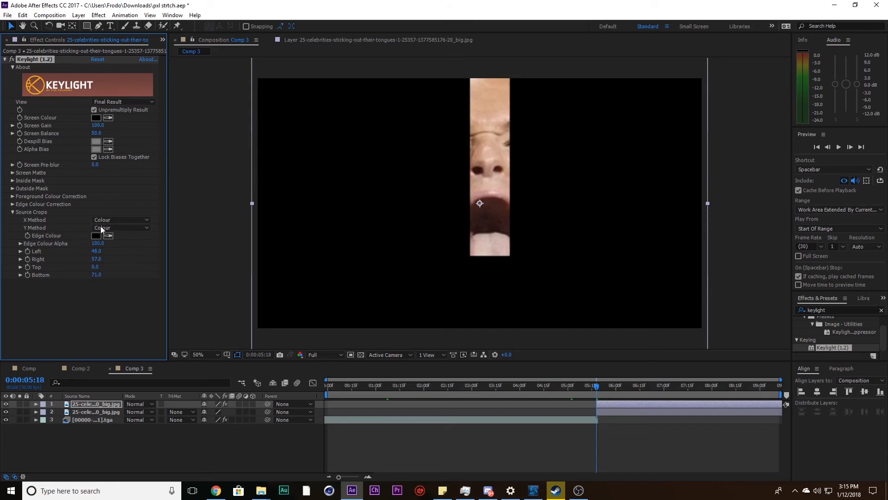
# Set Source Crops Y Method to Repeat so the tongue smears to the frame bottom.
pyautogui.click(120, 228)
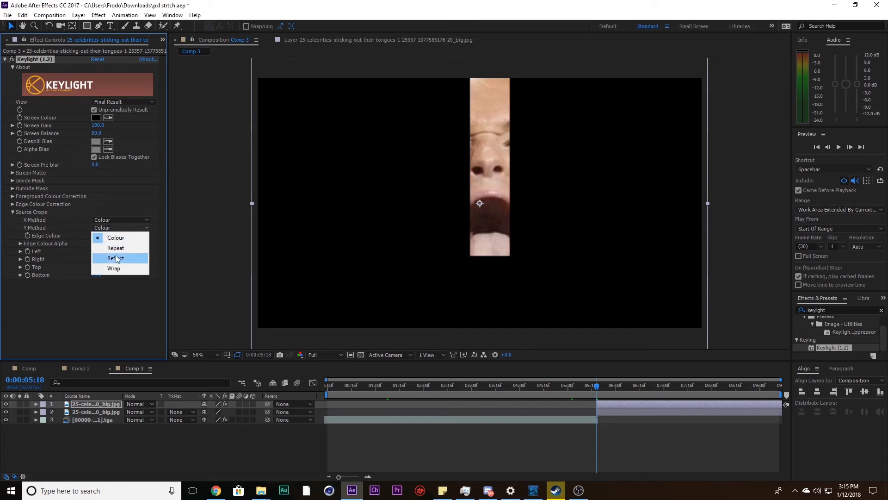
pyautogui.click(114, 248)
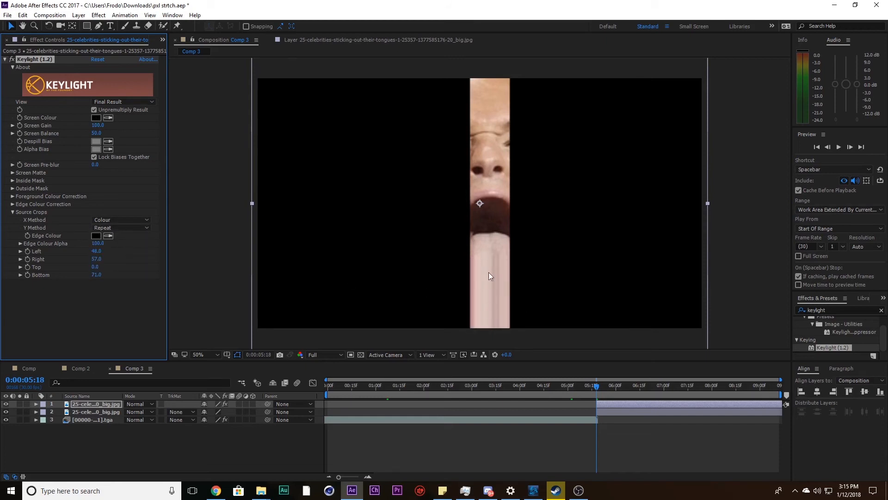
pyautogui.moveTo(427, 188)
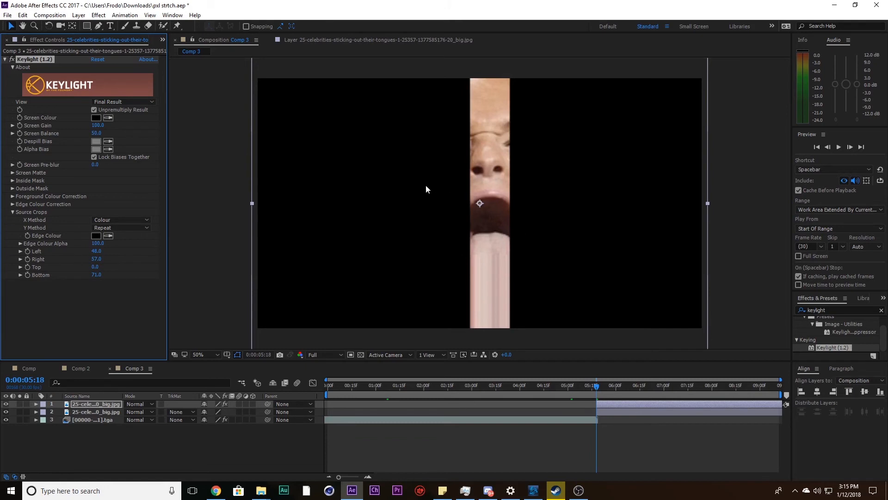
pyautogui.moveTo(610, 144)
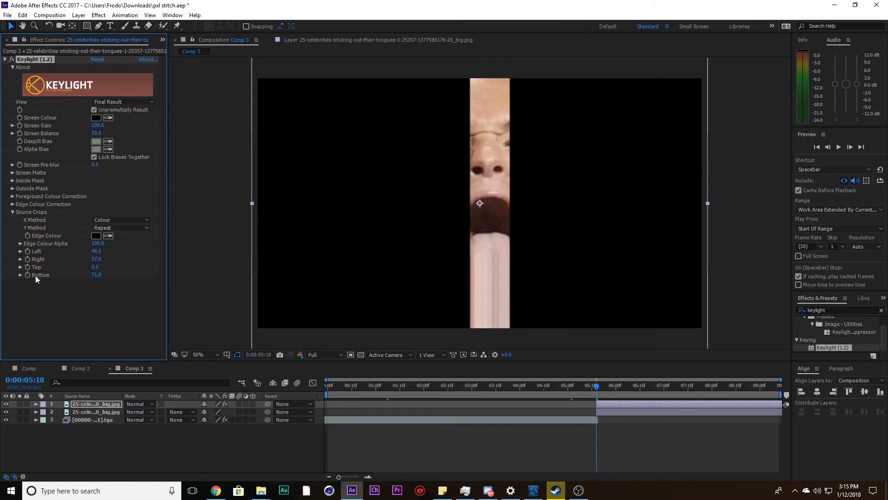
pyautogui.moveTo(36, 261)
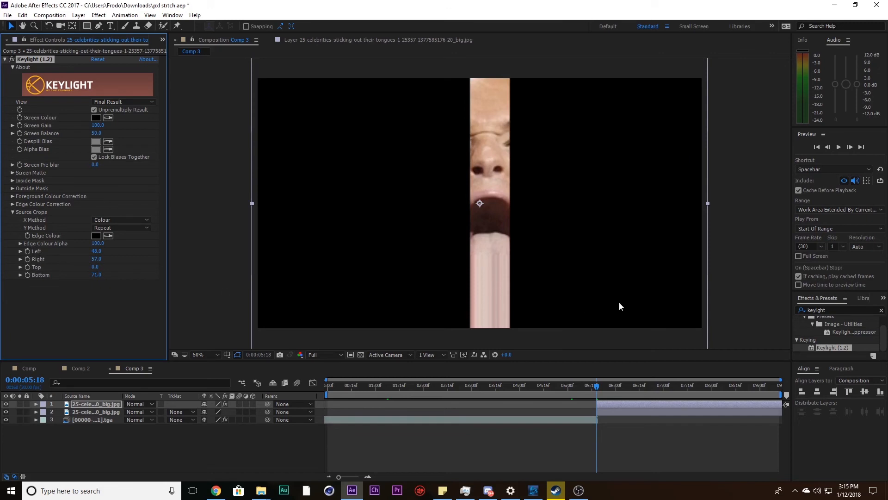
pyautogui.moveTo(493, 348)
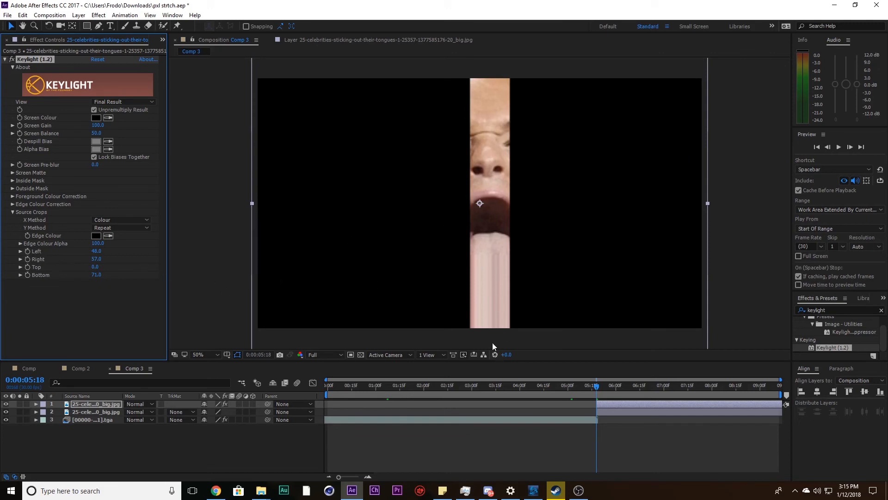
pyautogui.moveTo(272, 269)
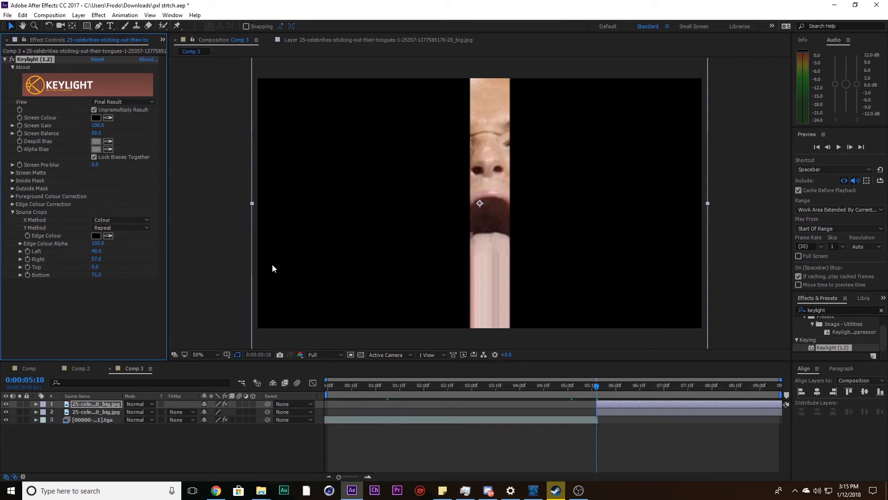
pyautogui.moveTo(606, 262)
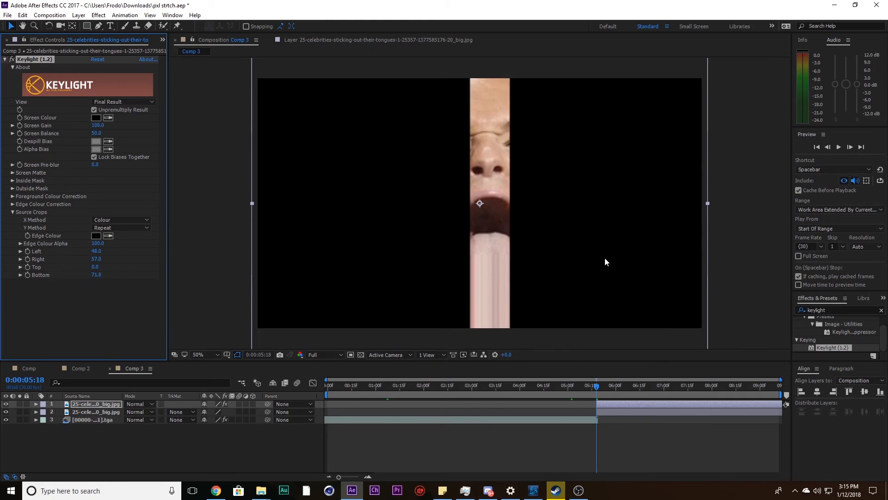
pyautogui.moveTo(627, 411)
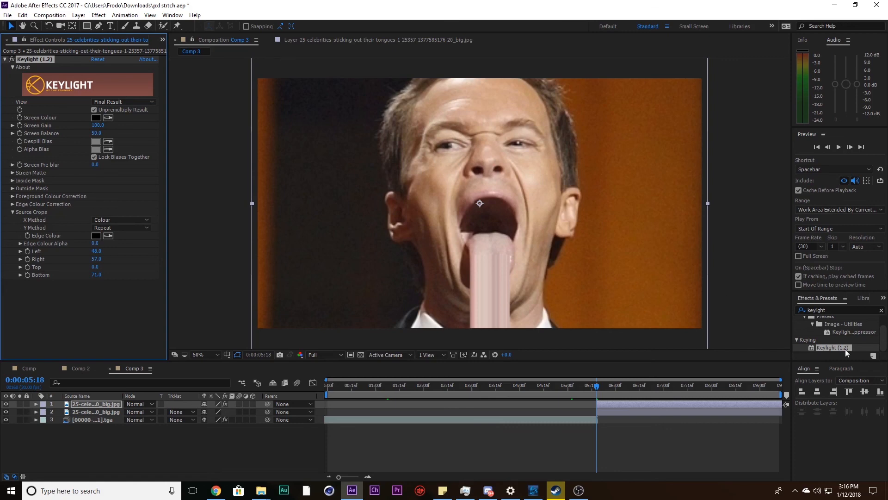
pyautogui.moveTo(413, 335)
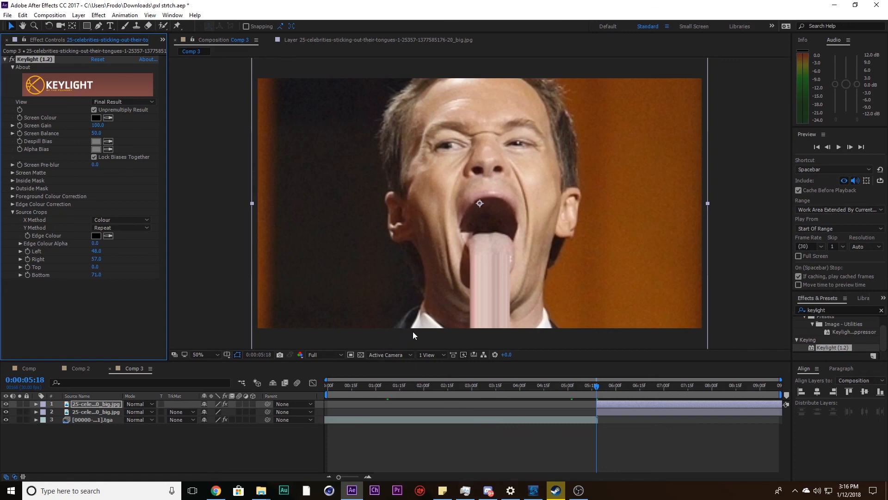
pyautogui.moveTo(568, 387)
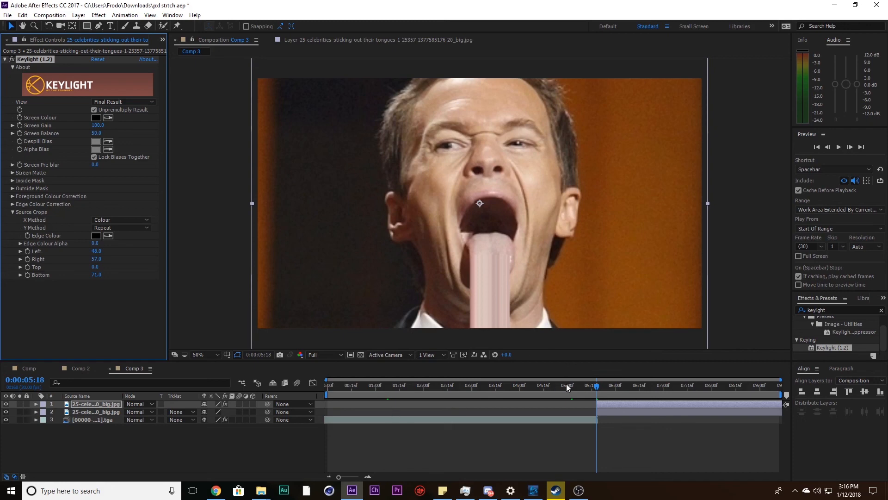
pyautogui.moveTo(410, 403)
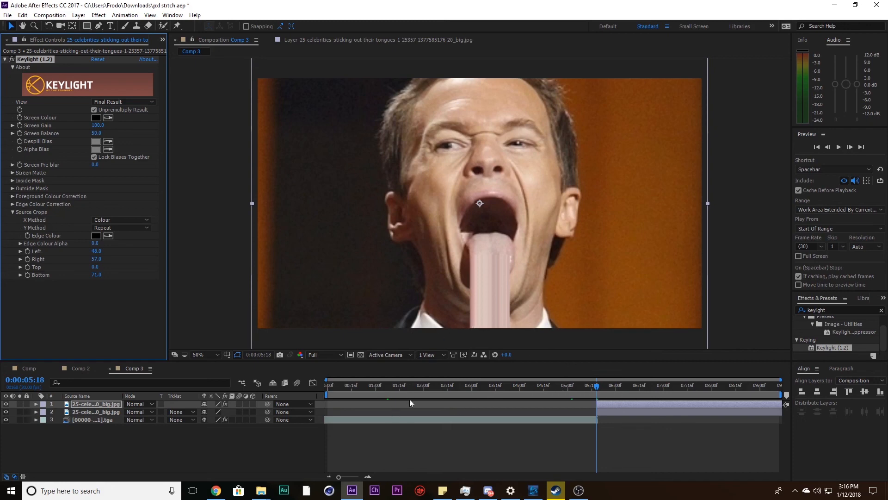